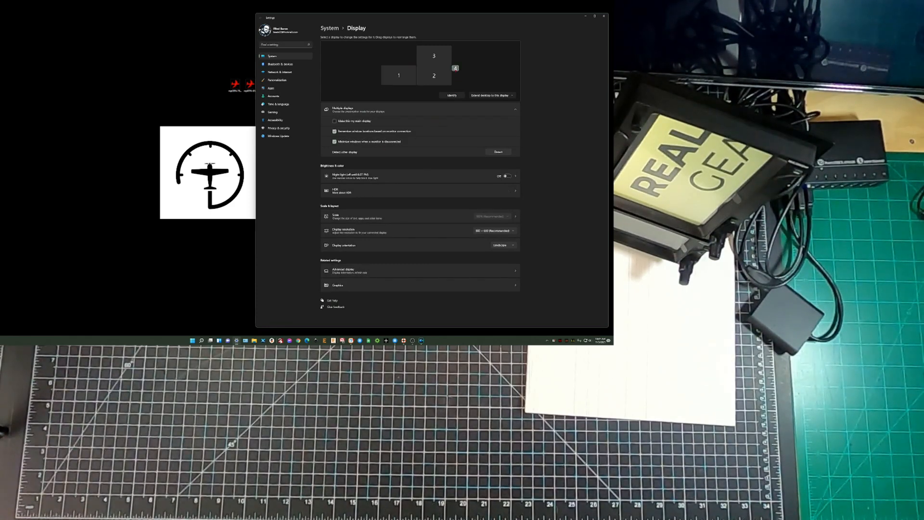
Set display 4 to Portrait (flipped) orientation and keep the change.
{"action": "left_click", "coordinate": [434, 75]}
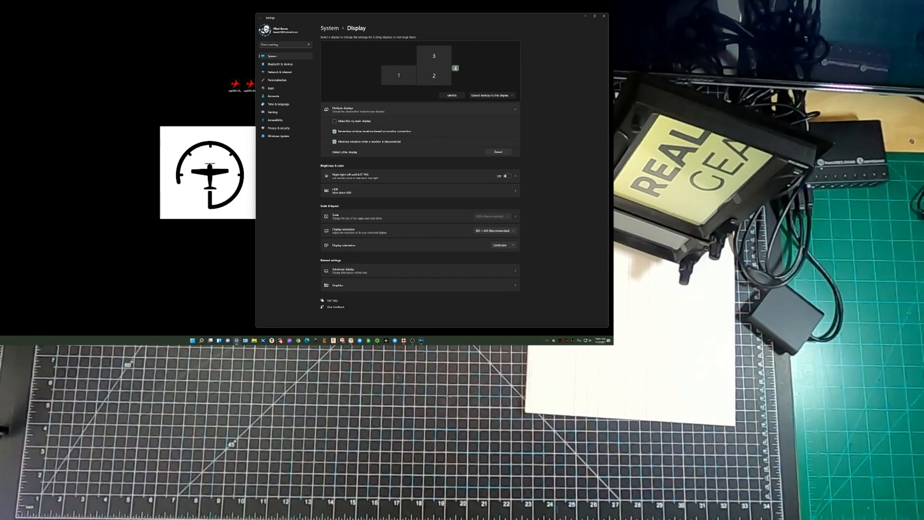
{"action": "left_click", "coordinate": [503, 244]}
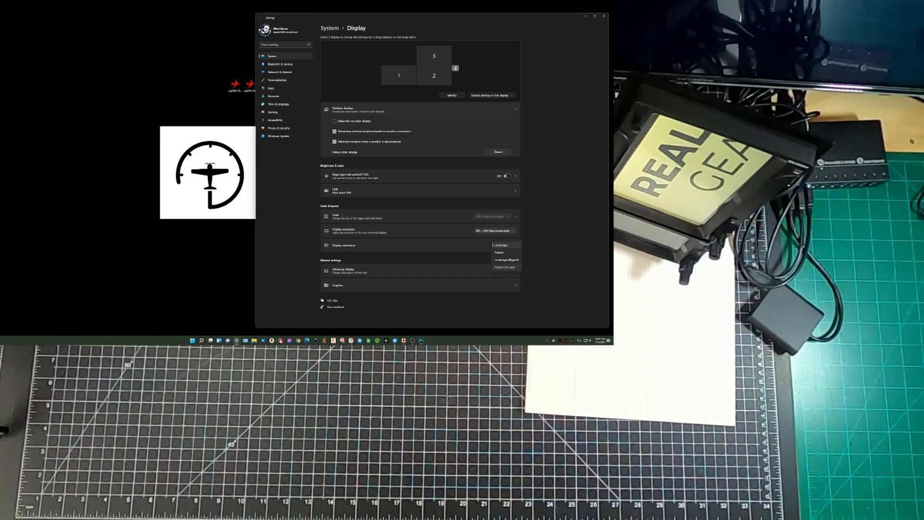
{"action": "left_click", "coordinate": [505, 267]}
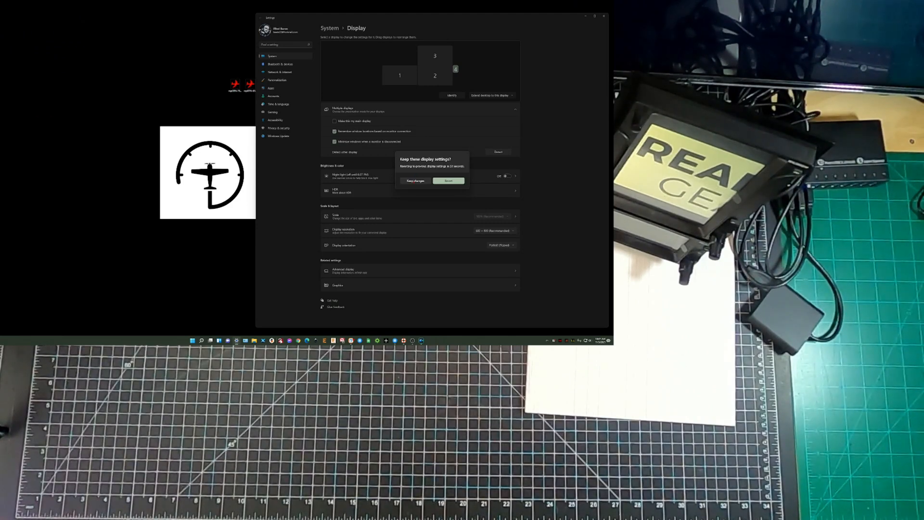
{"action": "left_click", "coordinate": [415, 181]}
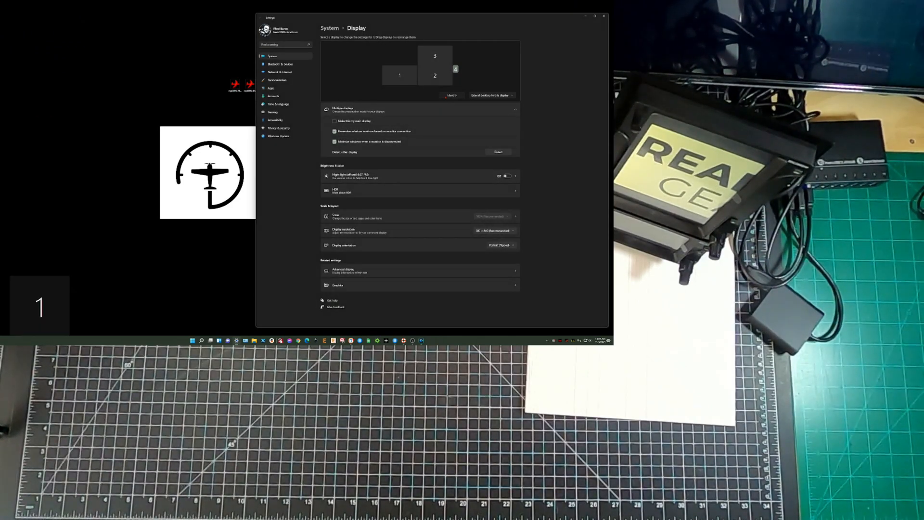
{"action": "left_click", "coordinate": [451, 95]}
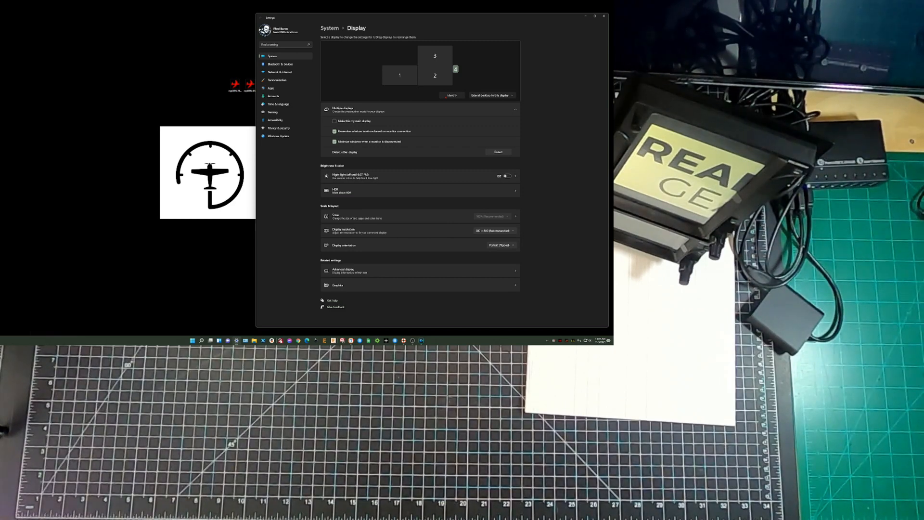
{"action": "left_click", "coordinate": [451, 95]}
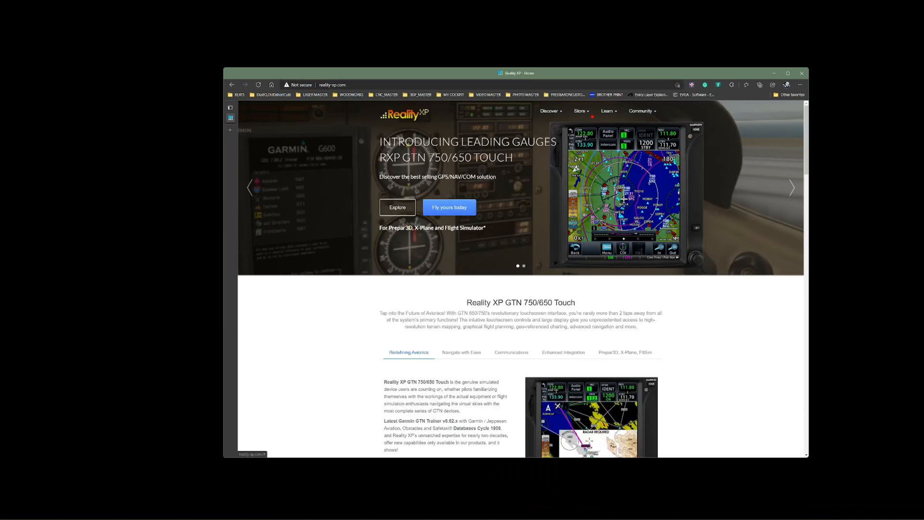
Go to Store > Product Catalog on reality-xp.com.
{"action": "left_click", "coordinate": [579, 110]}
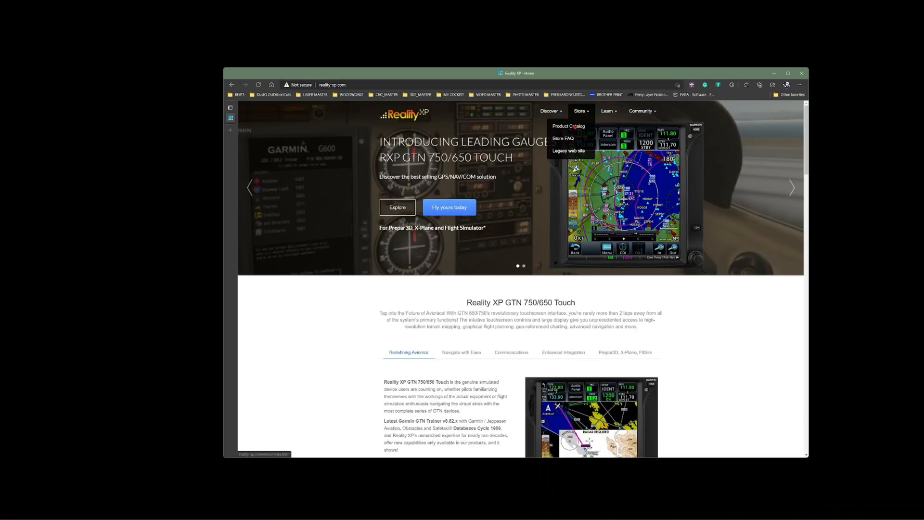
{"action": "left_click", "coordinate": [568, 126]}
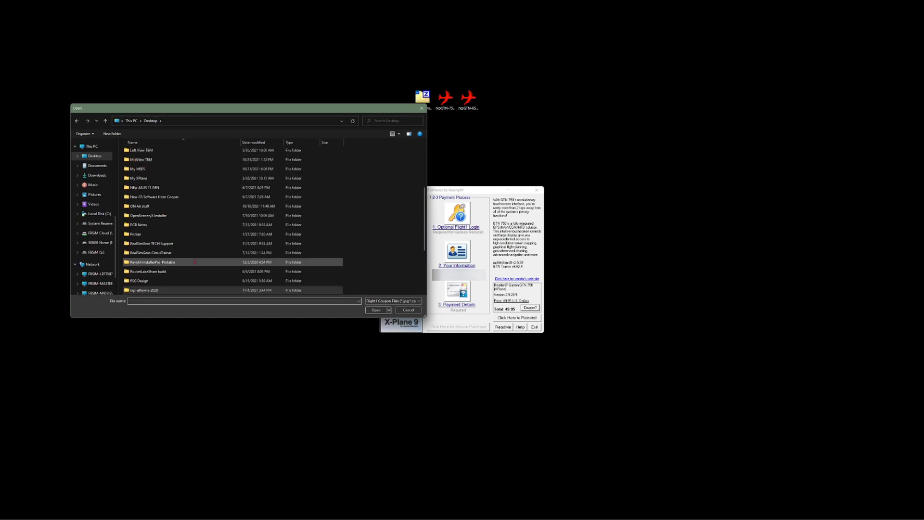
Pick the license file inside the rxp-athome-2020 folder on the Desktop.
{"action": "scroll", "scroll_direction": "down", "scroll_amount": 3}
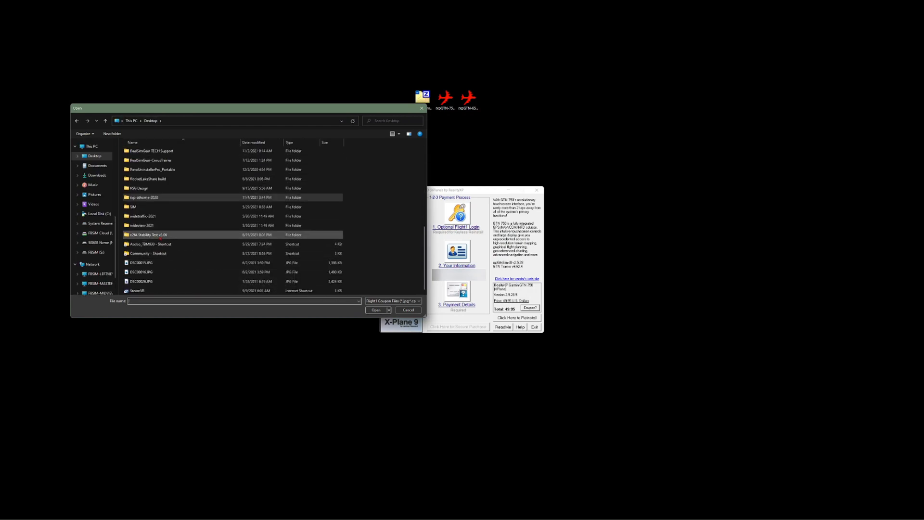
{"action": "double_click", "coordinate": [144, 198]}
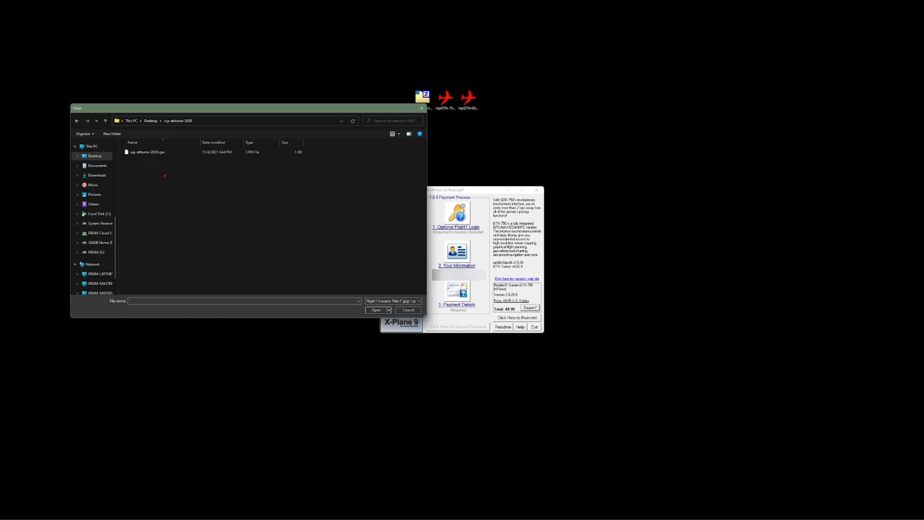
{"action": "left_click", "coordinate": [148, 151]}
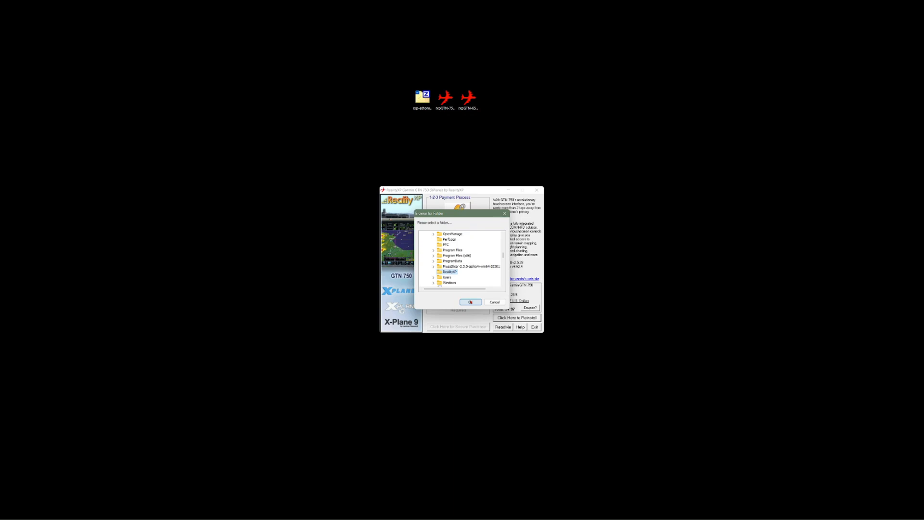
Accept the RealityXP destination folder and the X-Plane 11 root path, then continue.
{"action": "left_click", "coordinate": [471, 302]}
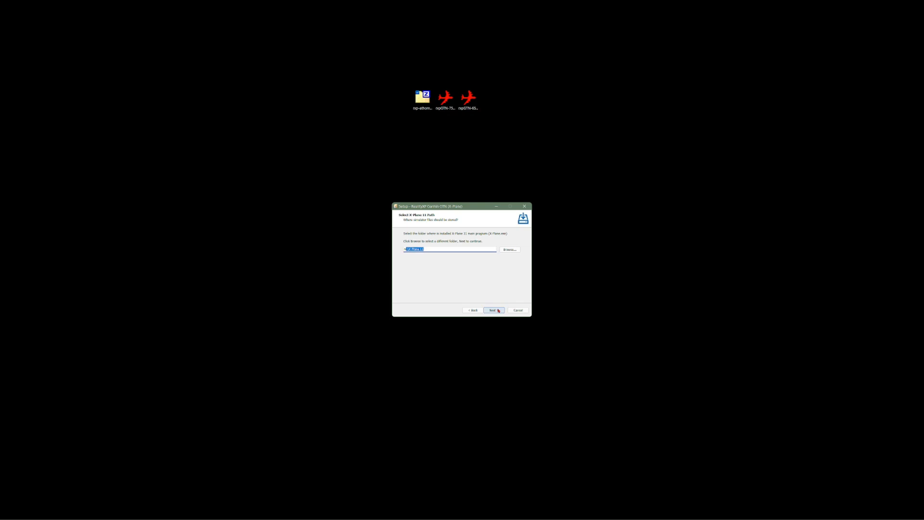
{"action": "left_click", "coordinate": [494, 310]}
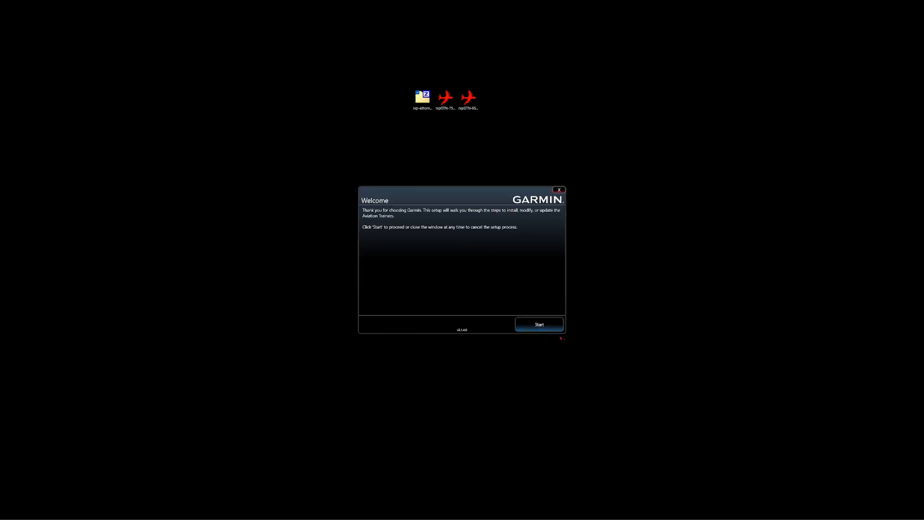
Start the Garmin trainer setup and install the Aviation Trainers and Trainer Databases packages.
{"action": "left_click", "coordinate": [537, 324]}
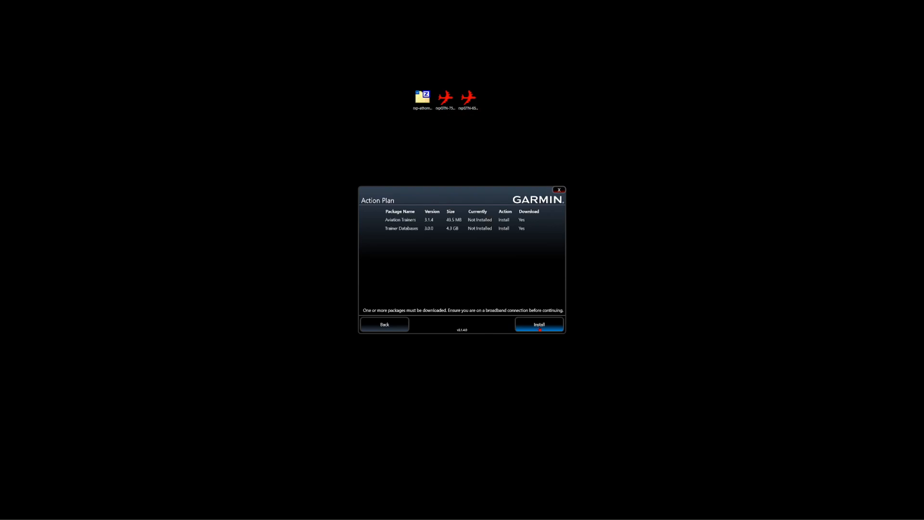
{"action": "left_click", "coordinate": [539, 324]}
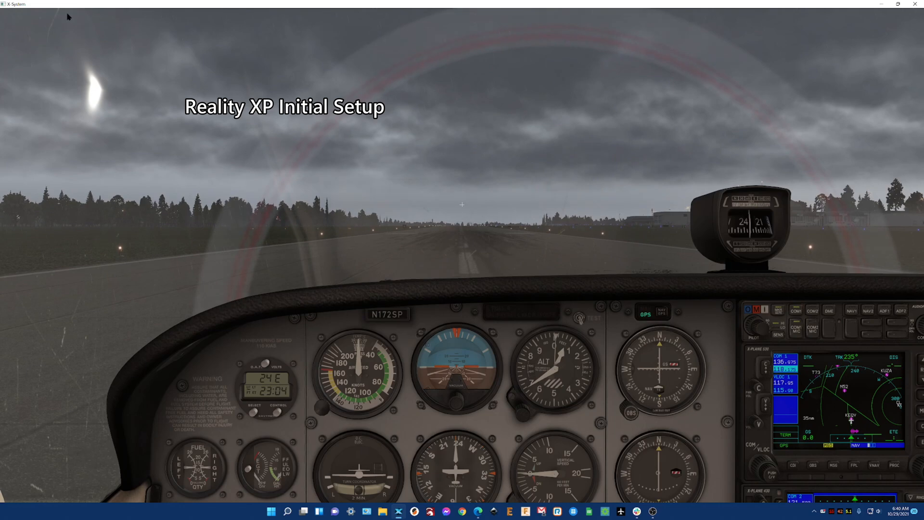
Show the GTN 1 > GTN 750 unit via Plugins > Reality XP GTN and continue past its startup screens.
{"action": "left_click", "coordinate": [66, 12]}
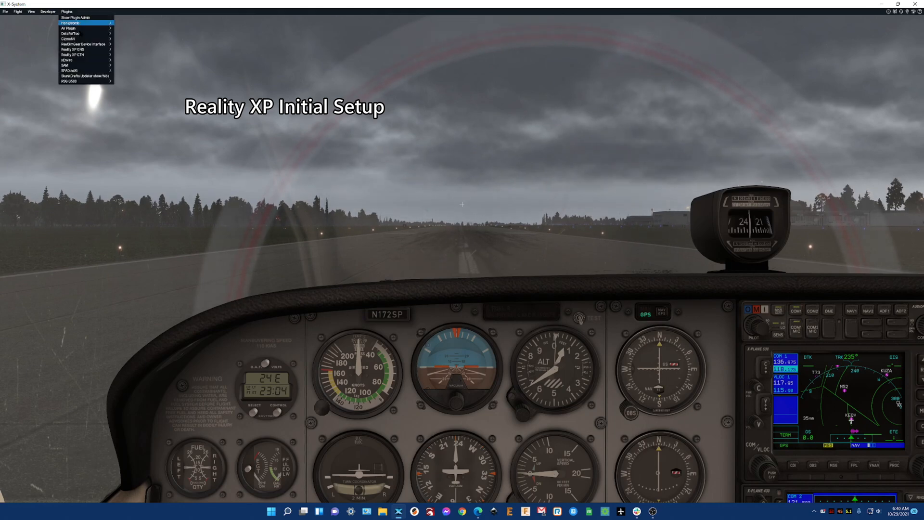
{"action": "left_click", "coordinate": [72, 55]}
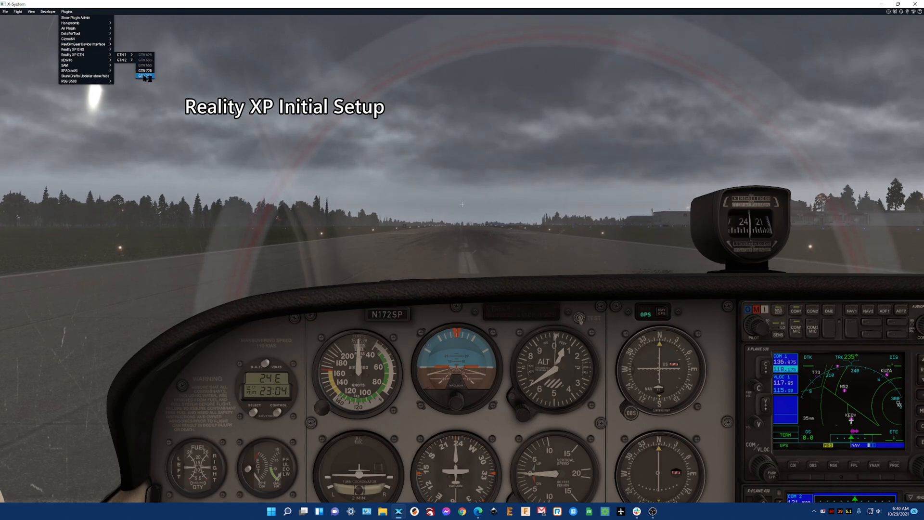
{"action": "left_click", "coordinate": [145, 76]}
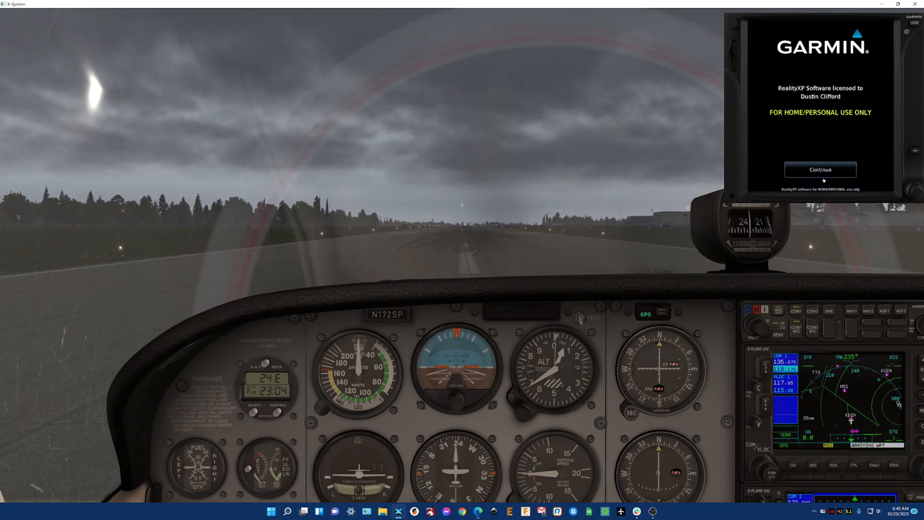
{"action": "left_click", "coordinate": [821, 169]}
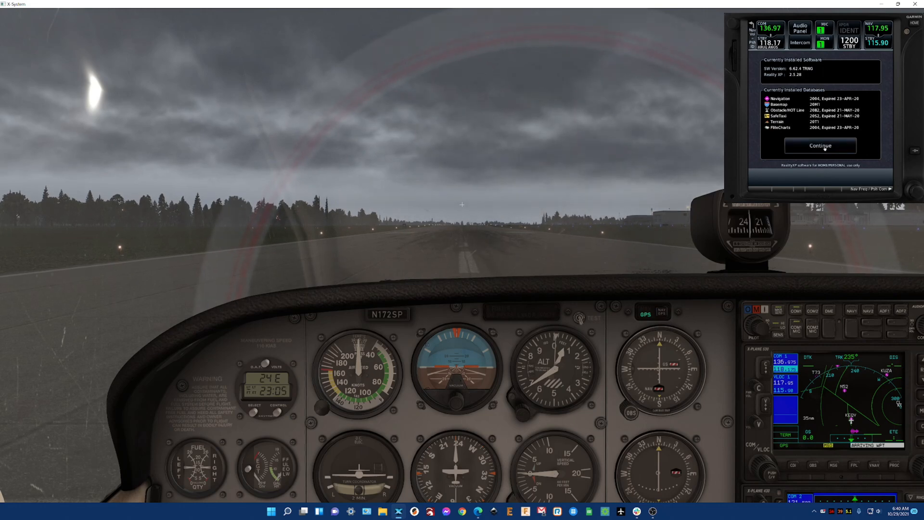
{"action": "left_click", "coordinate": [819, 145]}
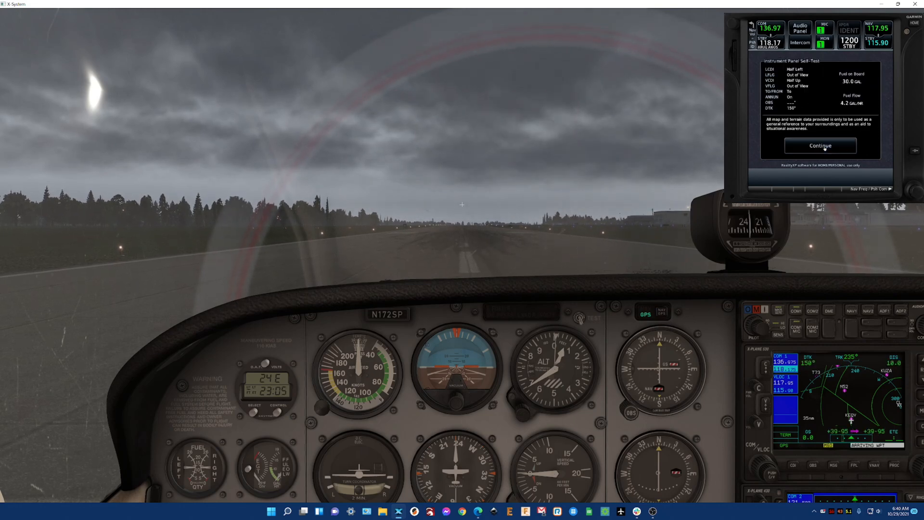
{"action": "left_click", "coordinate": [820, 145]}
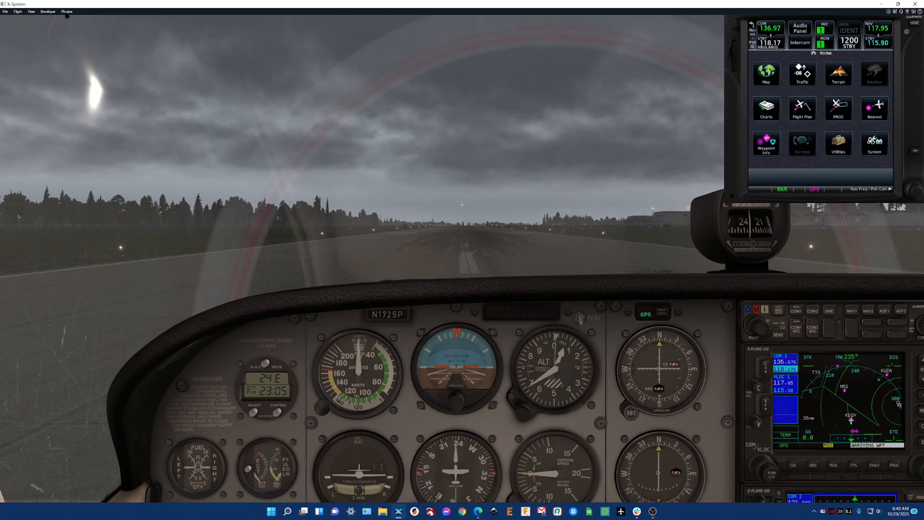
In GTN 1 Settings, tick the extra Advanced Settings option and confirm with OK.
{"action": "left_click", "coordinate": [67, 12]}
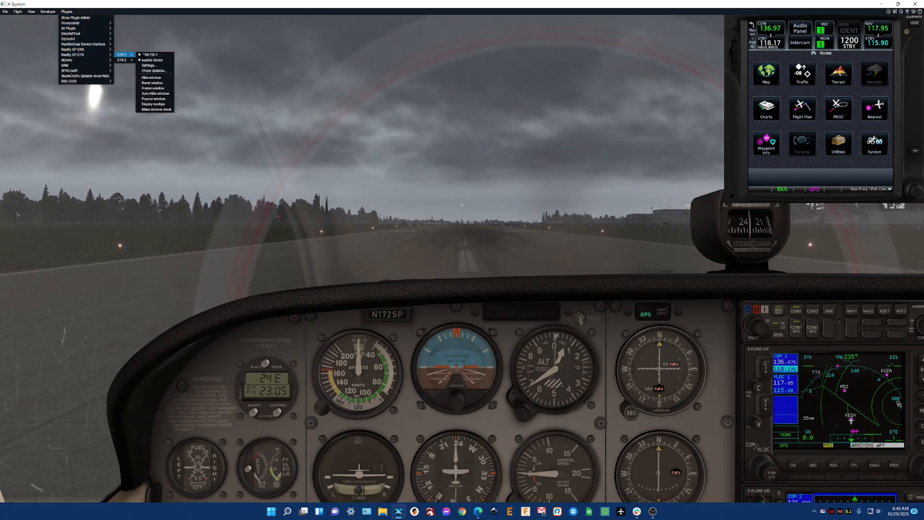
{"action": "left_click", "coordinate": [148, 64]}
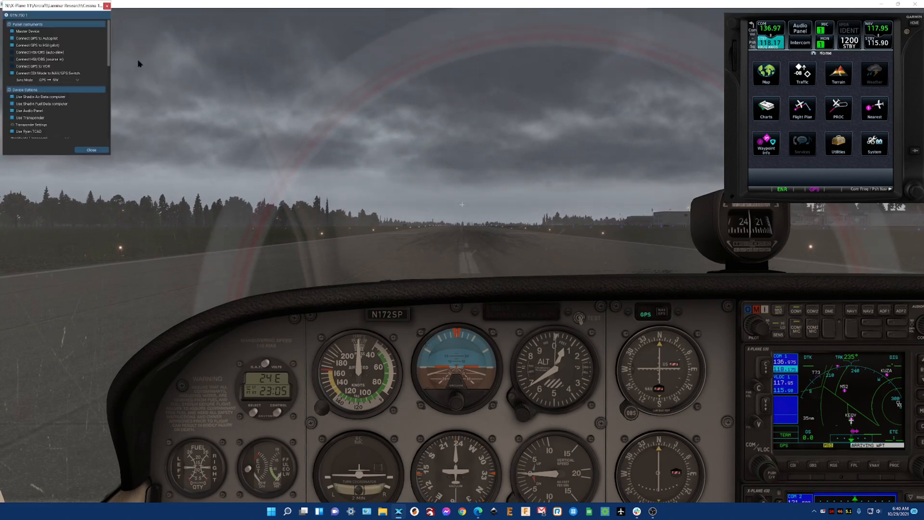
{"action": "left_click_drag", "start_coordinate": [56, 19], "coordinate": [394, 78]}
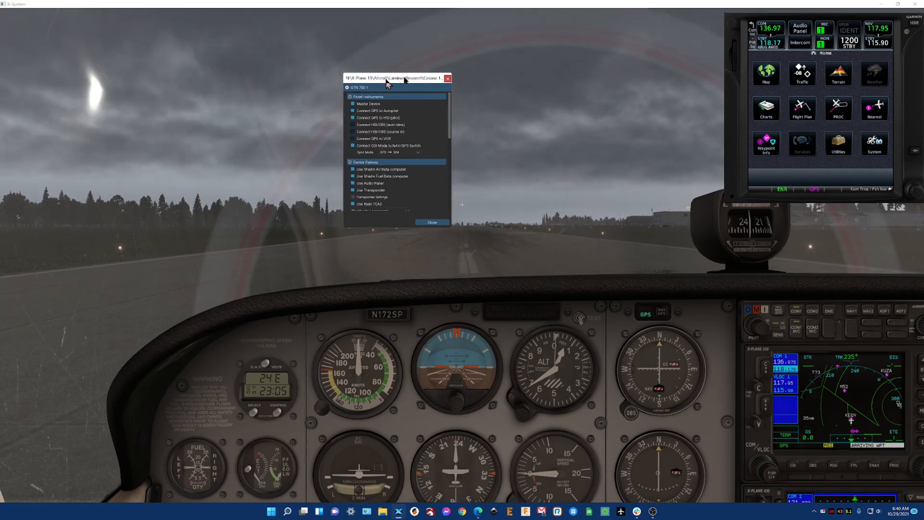
{"action": "left_click_drag", "start_coordinate": [388, 78], "coordinate": [492, 68]}
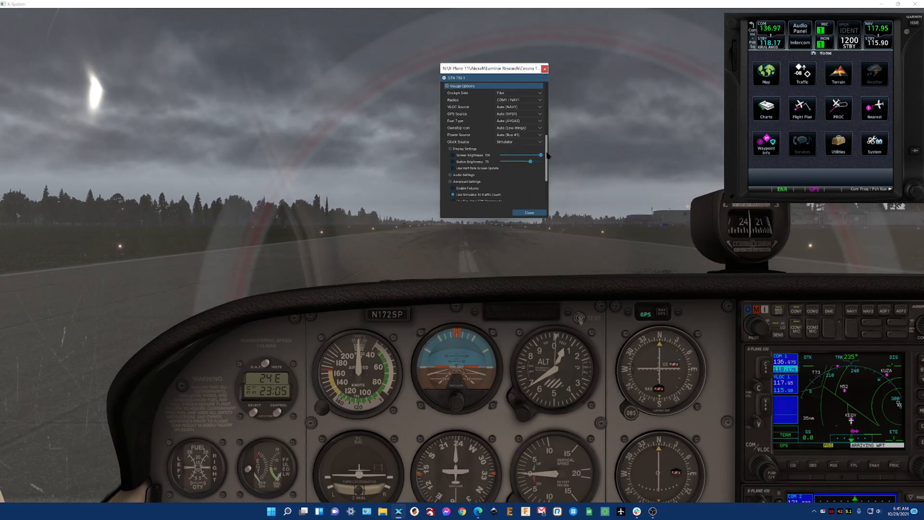
{"action": "scroll", "scroll_direction": "down", "scroll_amount": 3}
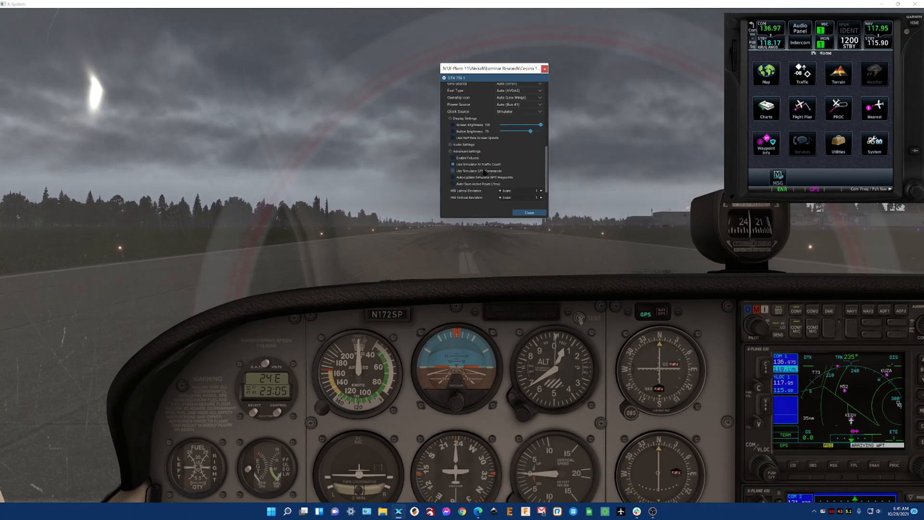
{"action": "left_click", "coordinate": [453, 171]}
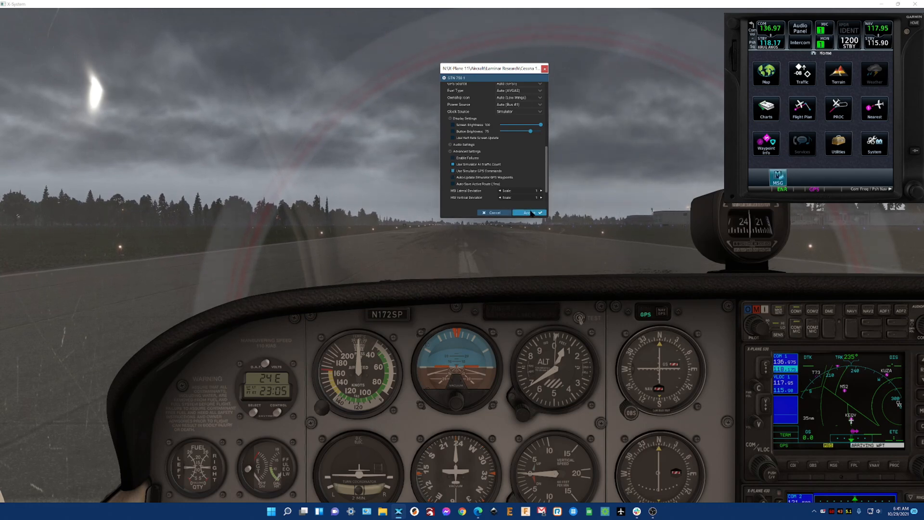
{"action": "left_click", "coordinate": [524, 212]}
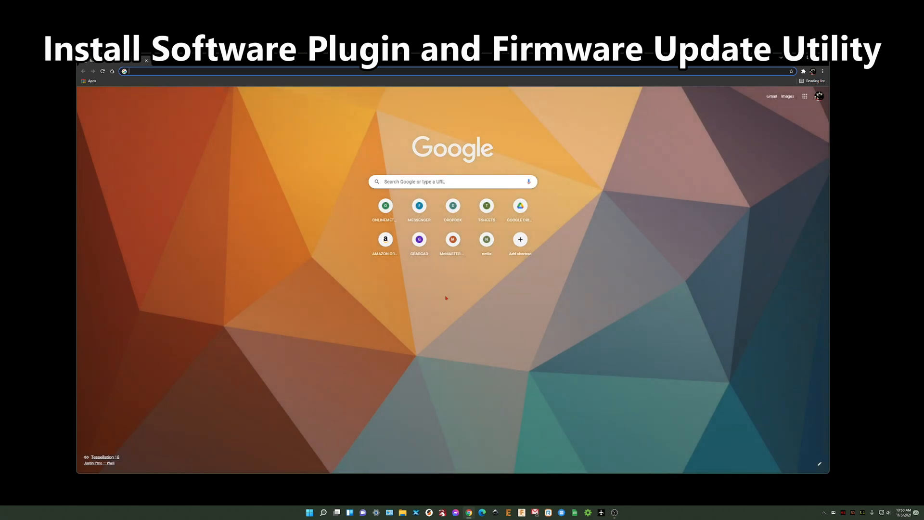
Search 'realsimgear', reach the site's Setup & Support Downloads collection and the Just the Downloads article.
{"action": "type", "text": "realsimgear"}
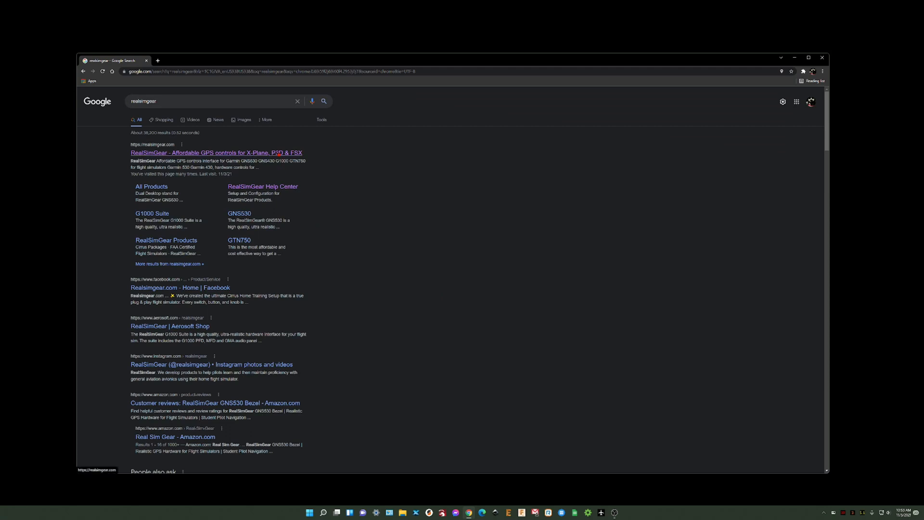
{"action": "left_click", "coordinate": [215, 153]}
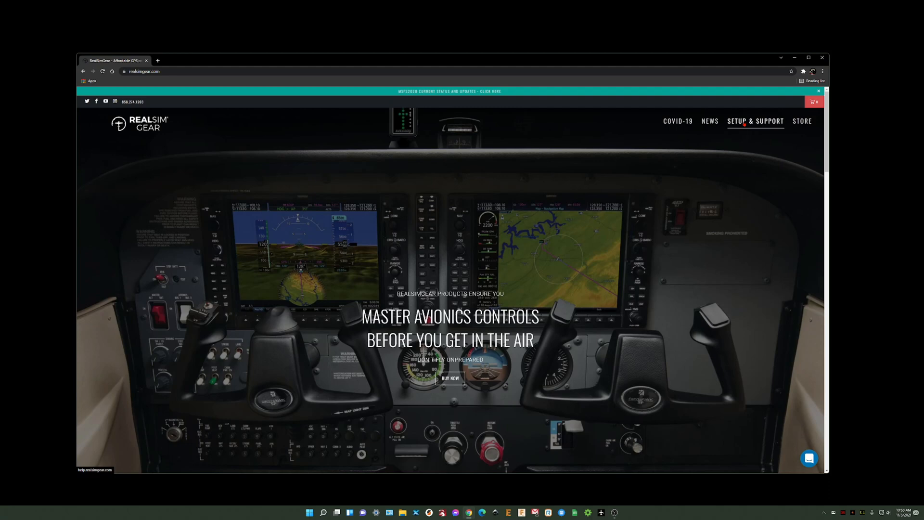
{"action": "left_click", "coordinate": [755, 121]}
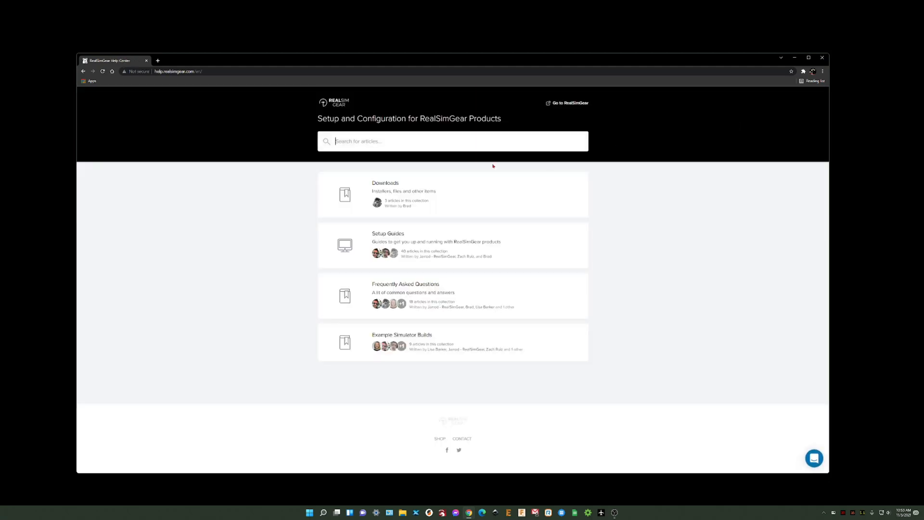
{"action": "left_click", "coordinate": [385, 188]}
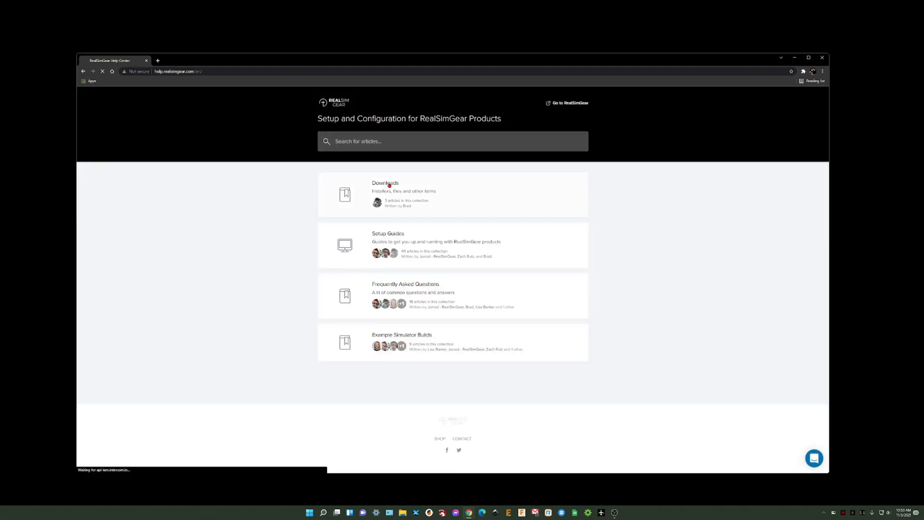
{"action": "left_click", "coordinate": [385, 183]}
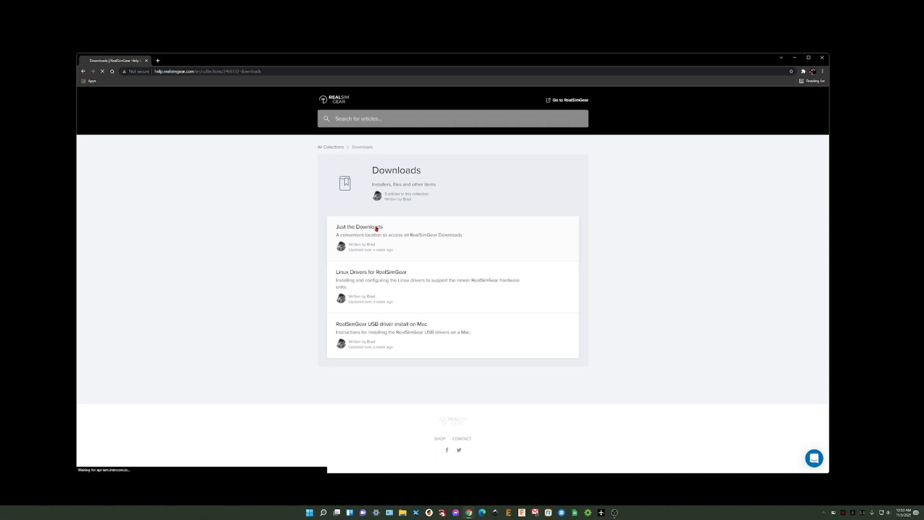
{"action": "left_click", "coordinate": [359, 227]}
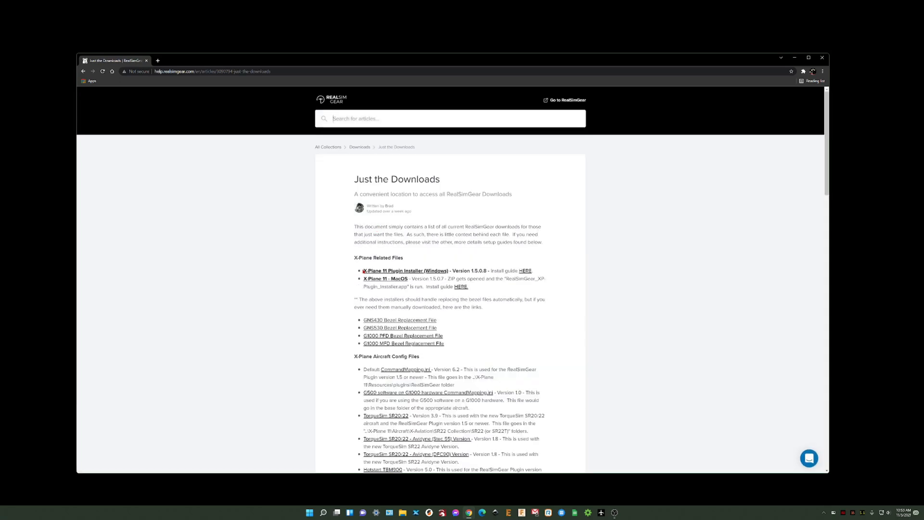
{"action": "mouse_move", "coordinate": [406, 271]}
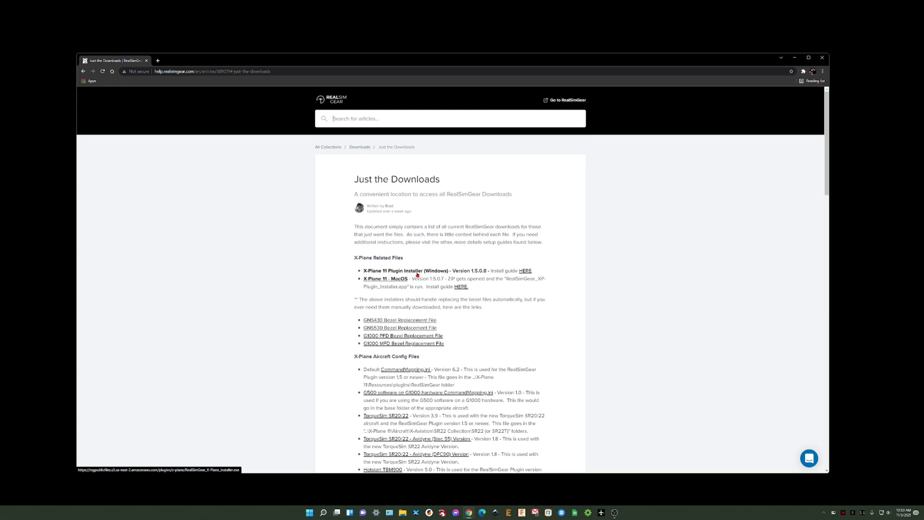
Scroll the downloads article to the Firmware section for the RealSimGear Firmware Utility link.
{"action": "scroll", "scroll_direction": "down", "scroll_amount": 3}
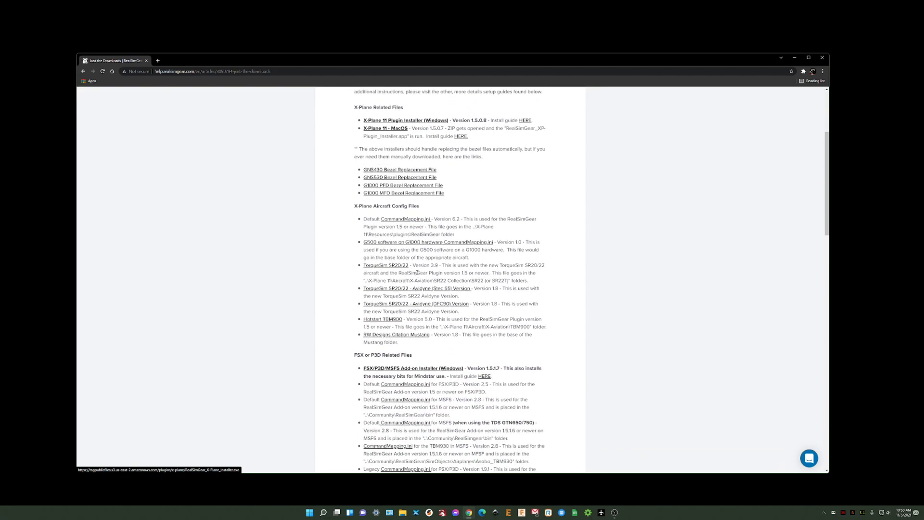
{"action": "scroll", "scroll_direction": "down", "scroll_amount": 3}
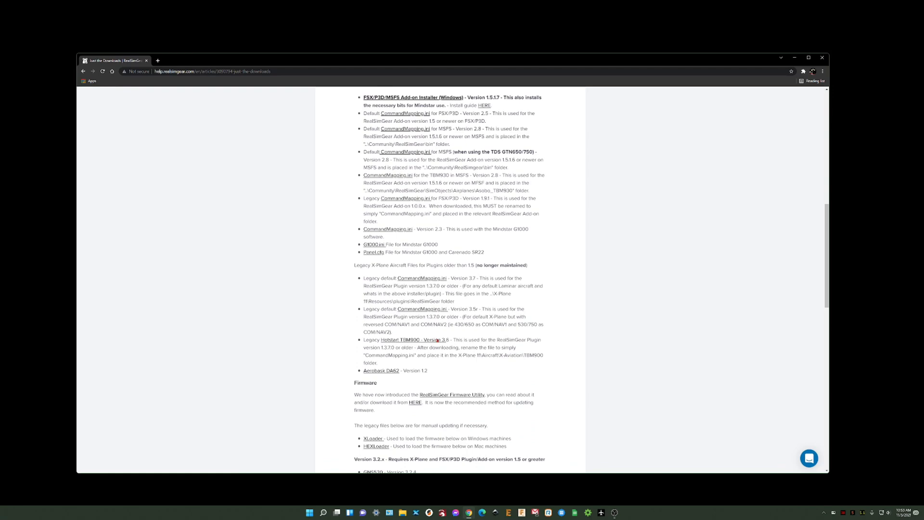
{"action": "mouse_move", "coordinate": [453, 395]}
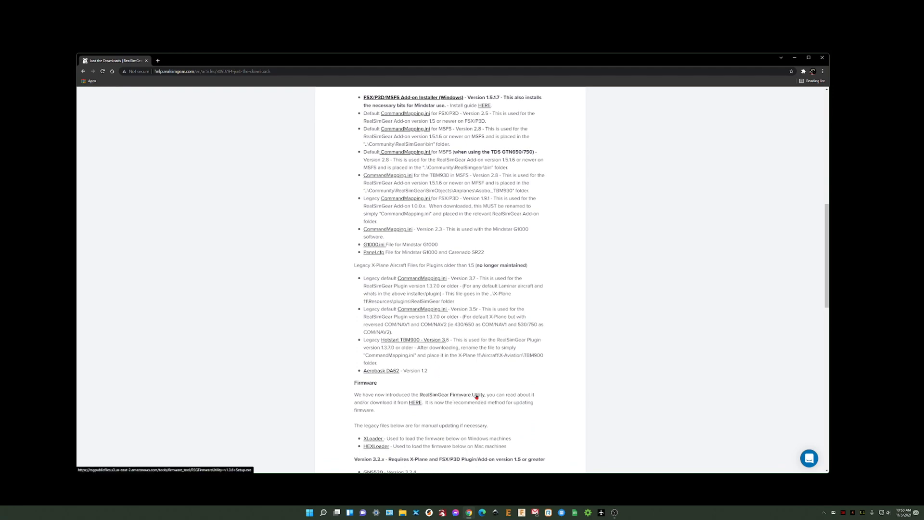
{"action": "scroll", "scroll_direction": "up", "scroll_amount": 3}
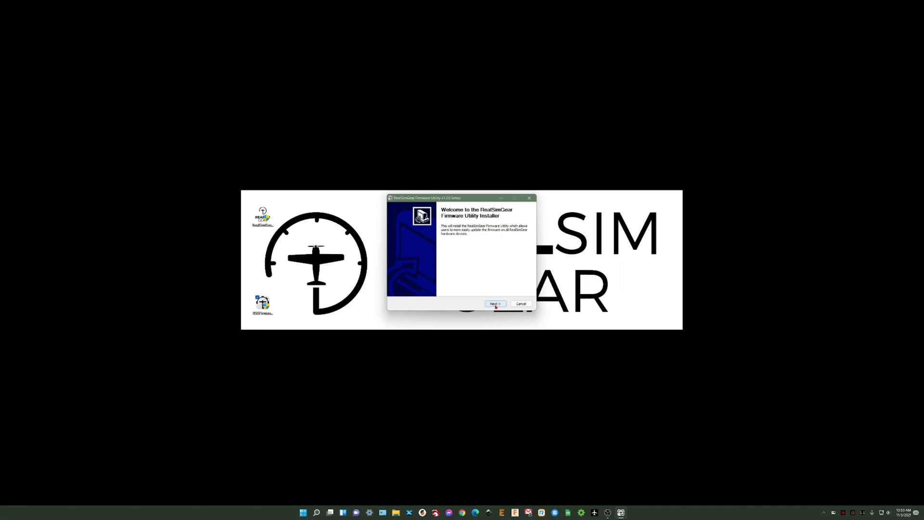
Install the Firmware Utility to the default location, run it to confirm GTN750 firmware is current, then exit.
{"action": "left_click", "coordinate": [493, 304]}
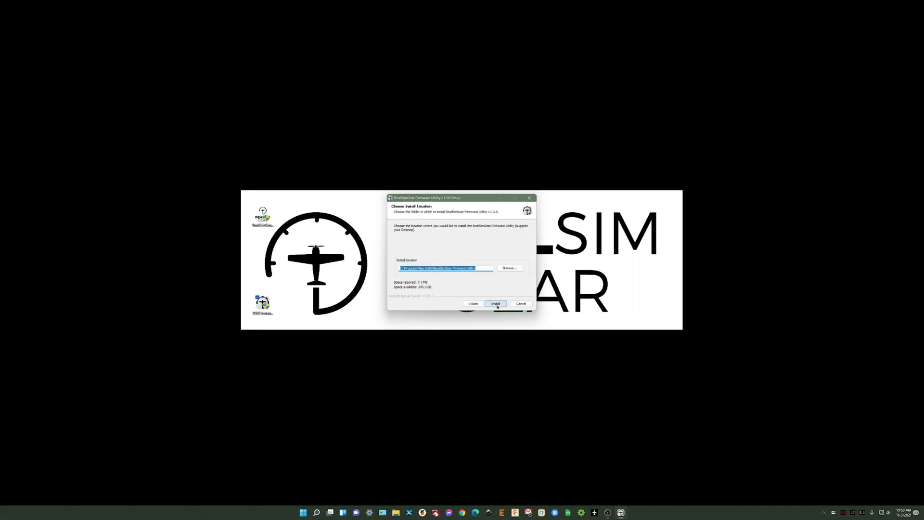
{"action": "left_click", "coordinate": [494, 303]}
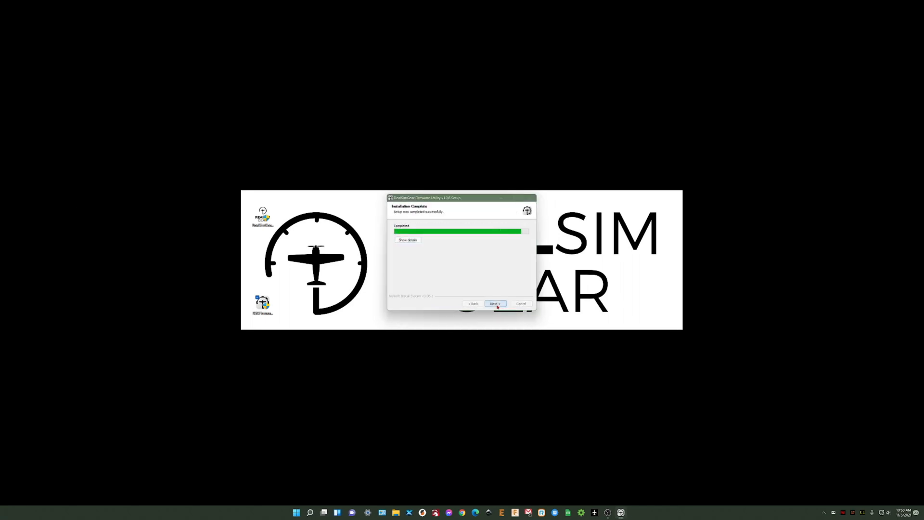
{"action": "left_click", "coordinate": [495, 304]}
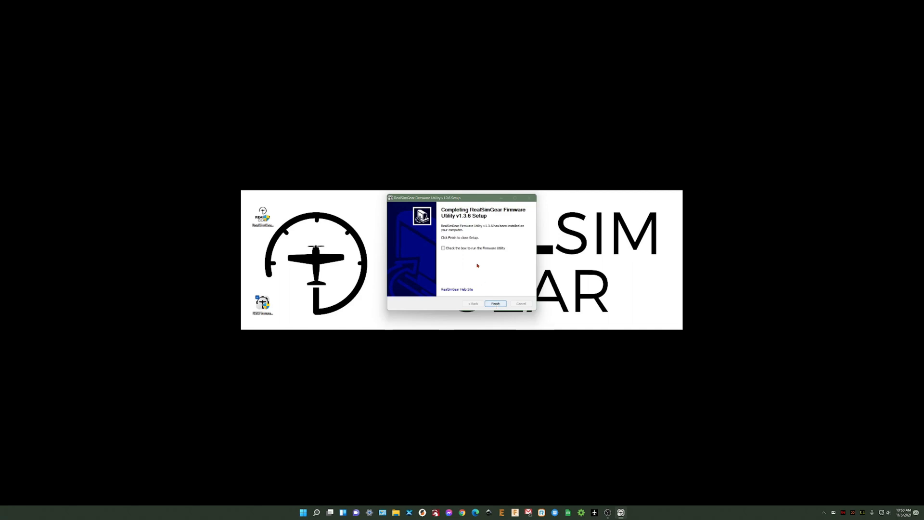
{"action": "left_click", "coordinate": [443, 247]}
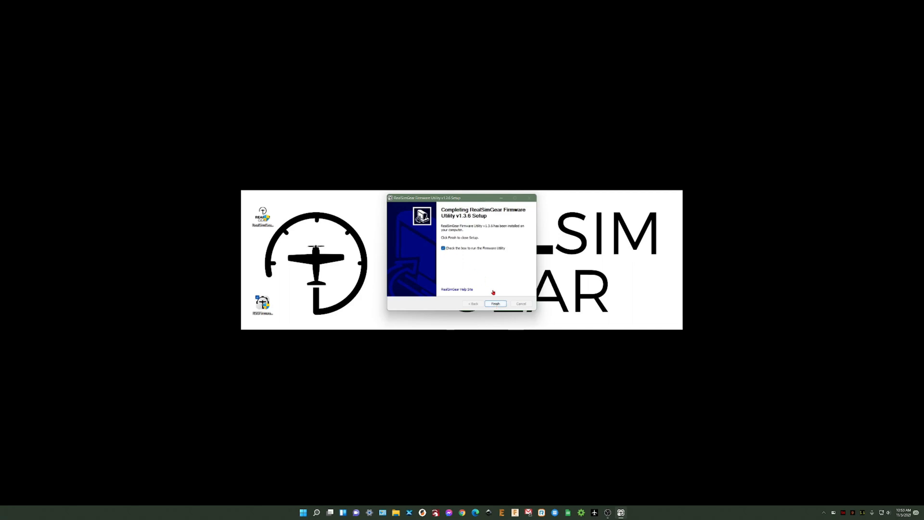
{"action": "left_click", "coordinate": [495, 303]}
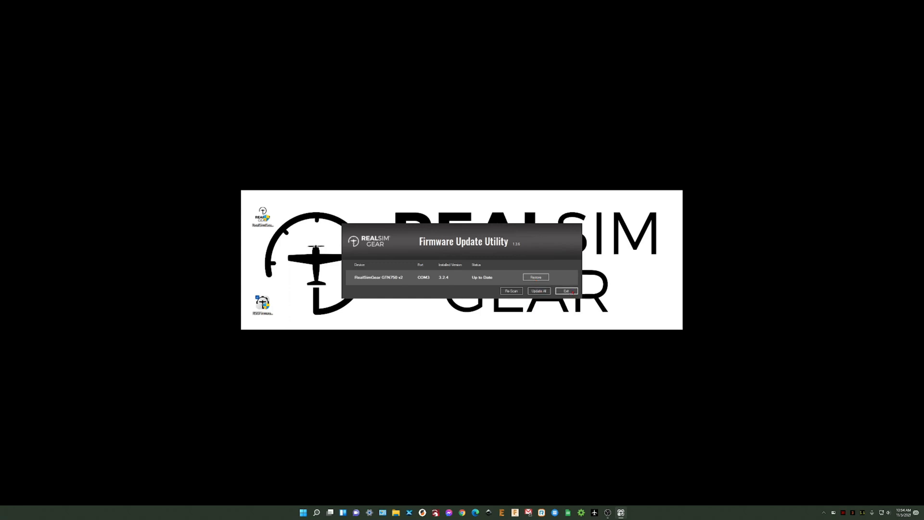
{"action": "left_click", "coordinate": [565, 291]}
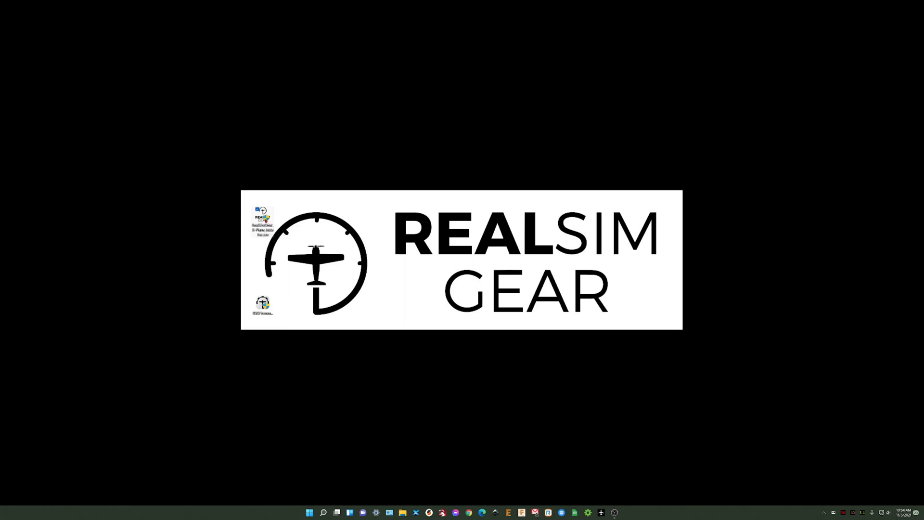
Install the GTN650/750 plugin component into X-Plane and agree to update Reality XP config files.
{"action": "double_click", "coordinate": [262, 218]}
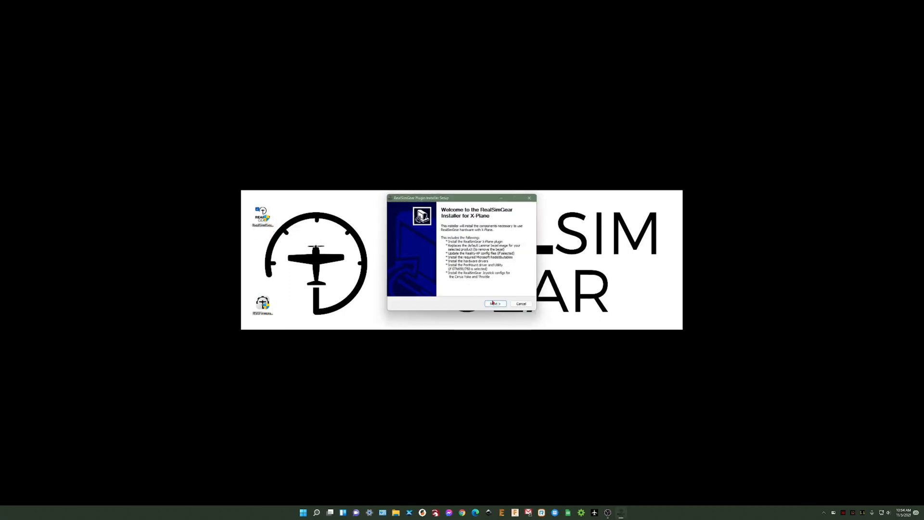
{"action": "left_click", "coordinate": [494, 303]}
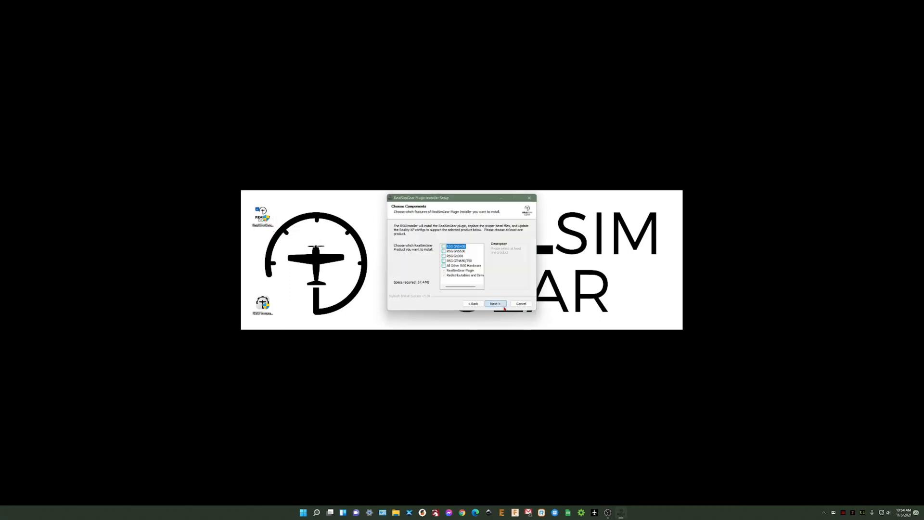
{"action": "left_click", "coordinate": [458, 261]}
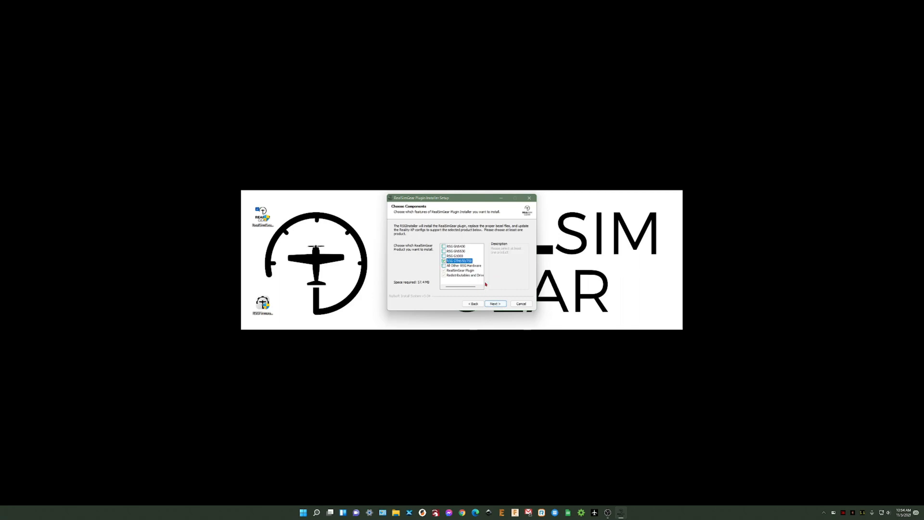
{"action": "left_click", "coordinate": [495, 303]}
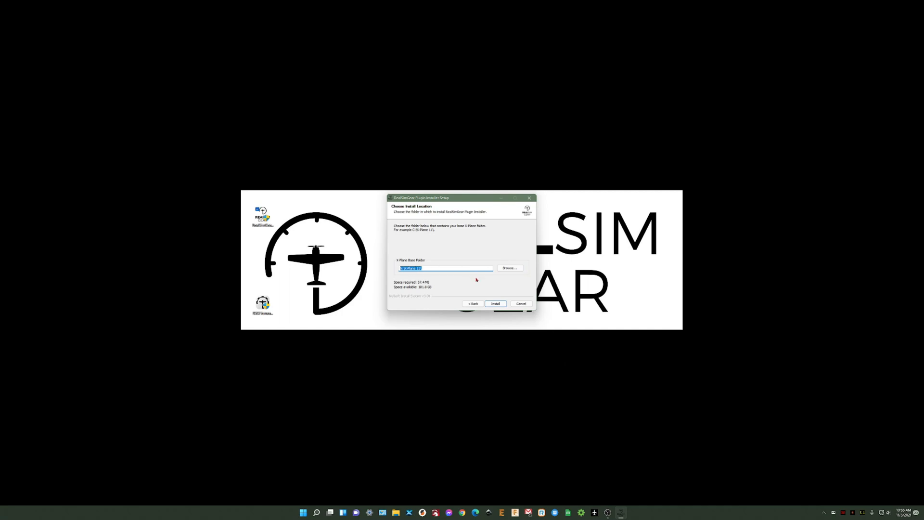
{"action": "left_click", "coordinate": [495, 303]}
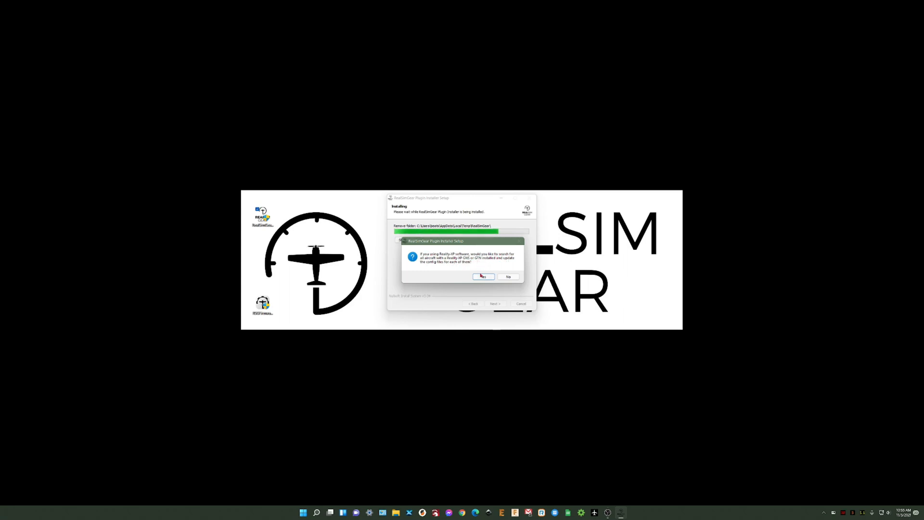
{"action": "left_click", "coordinate": [483, 277]}
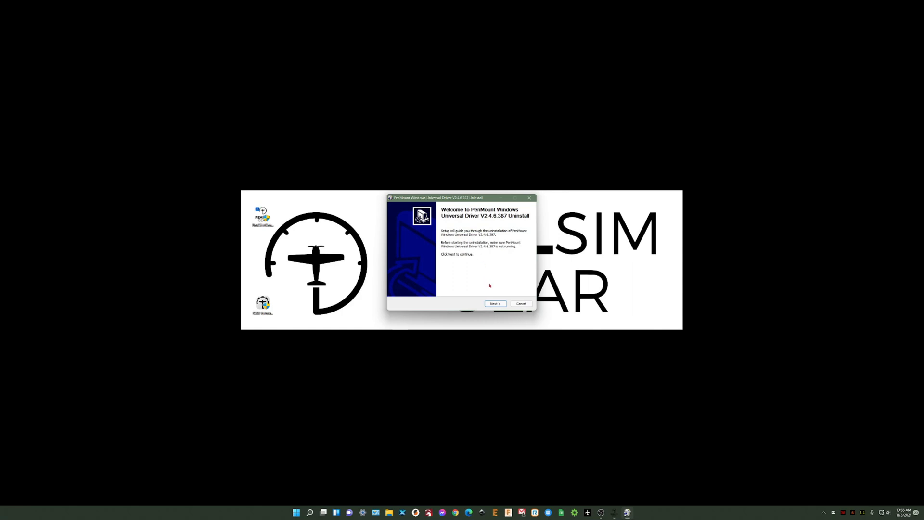
{"action": "mouse_move", "coordinate": [490, 254]}
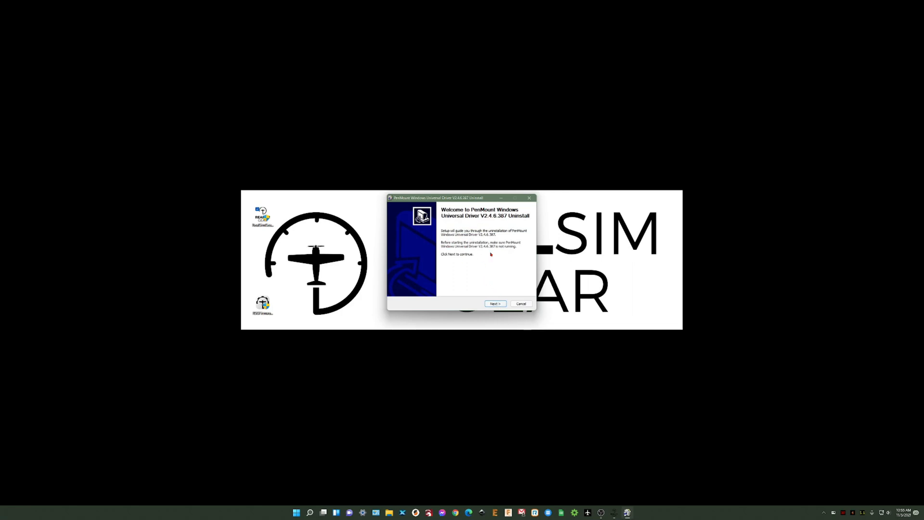
Remove the old PenMount Windows Universal Driver through the uninstall wizard.
{"action": "left_click", "coordinate": [495, 303]}
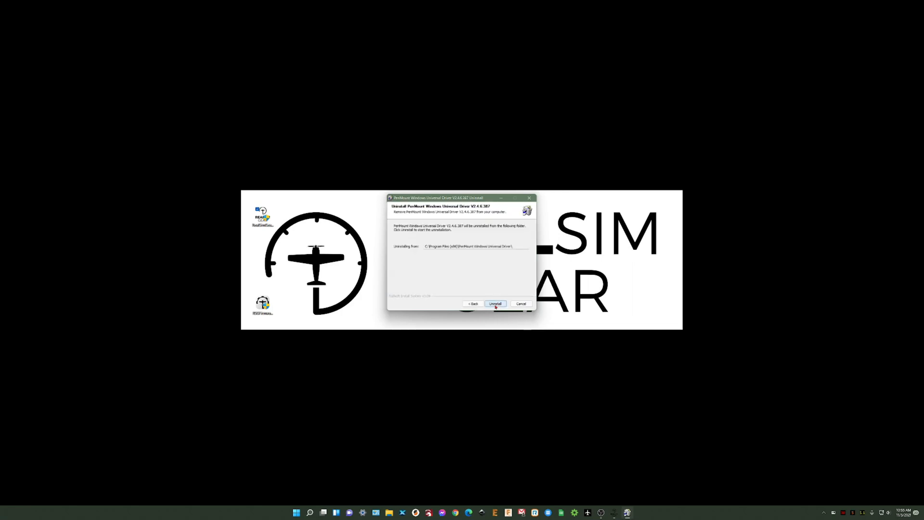
{"action": "left_click", "coordinate": [494, 303]}
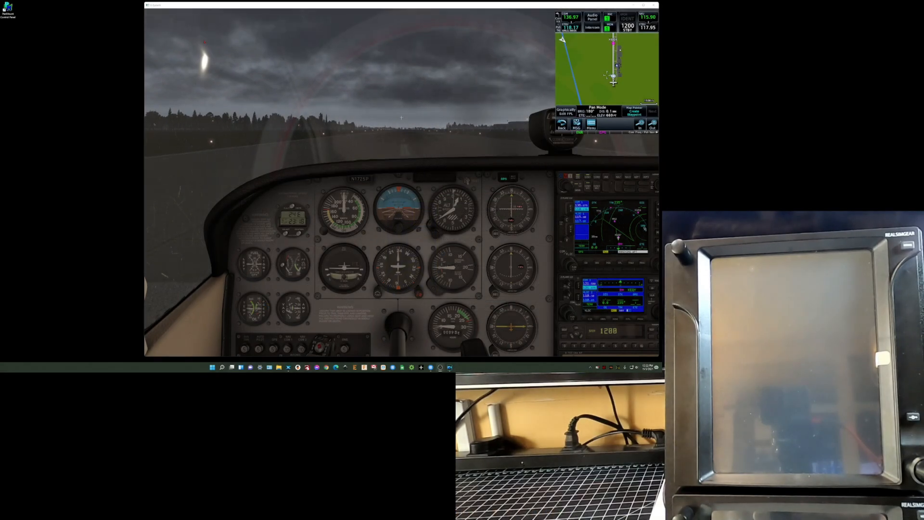
Pop out the Reality XP GTN 1 display as a separate window without bezel via the Plugins menu.
{"action": "left_click", "coordinate": [192, 11]}
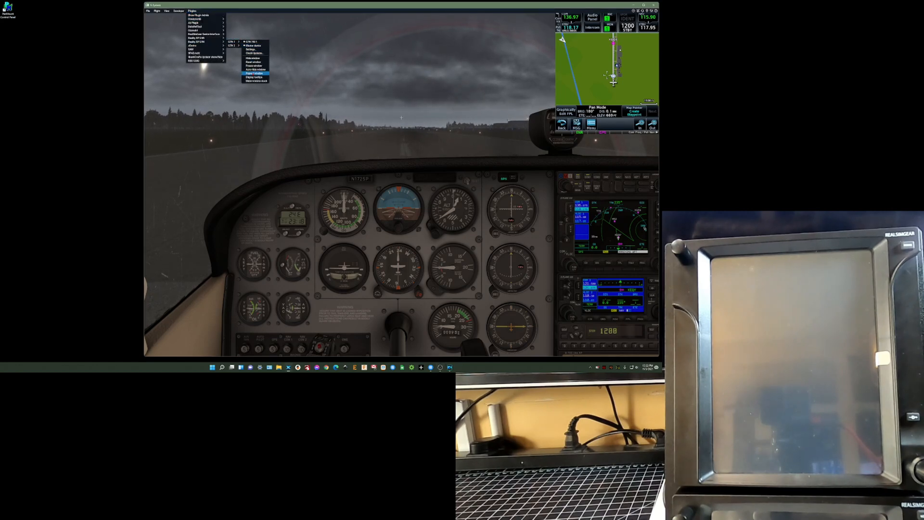
{"action": "left_click", "coordinate": [254, 73]}
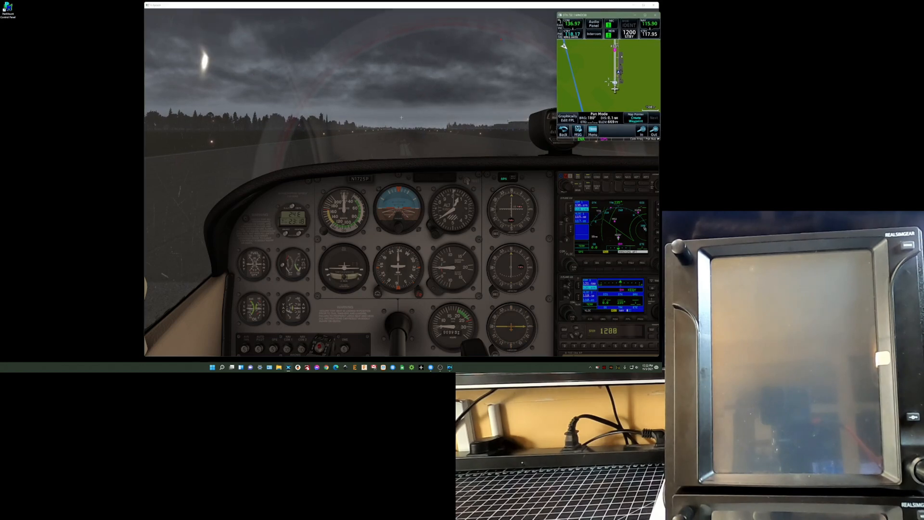